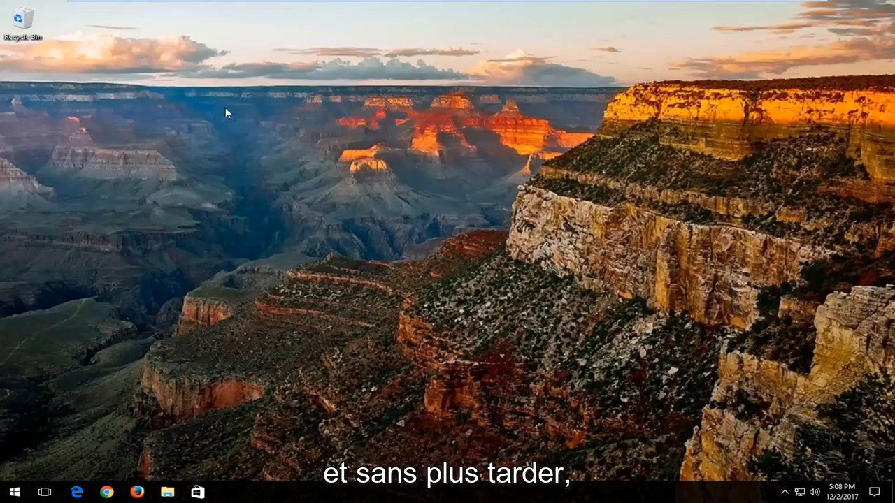
mouse_move(355, 164)
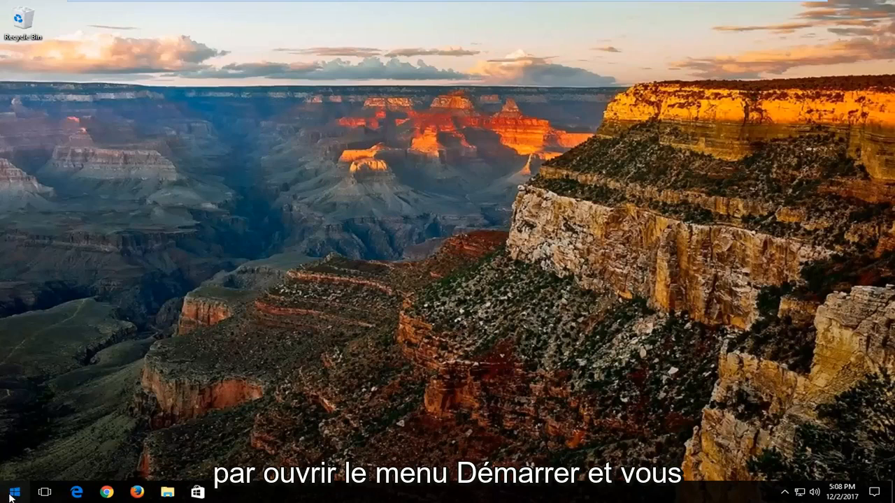
Step: Search the Start menu for 'servic' to bring up the Services app
left_click(10, 493)
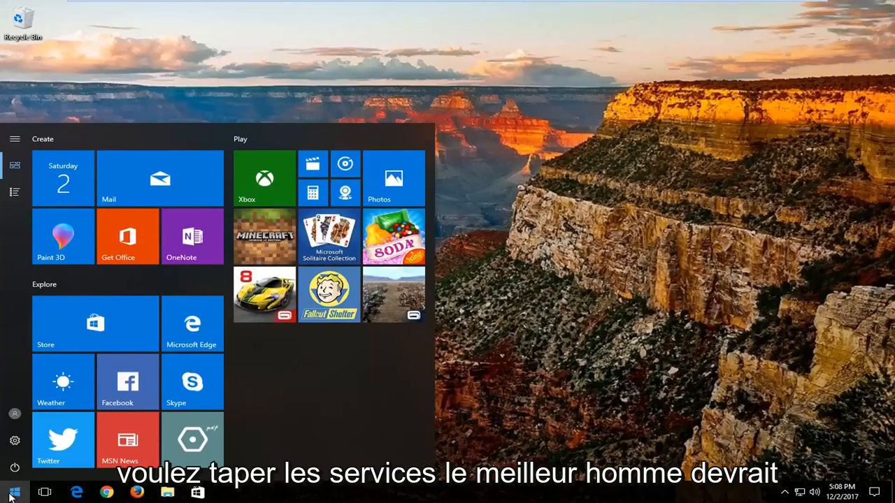
type("servic")
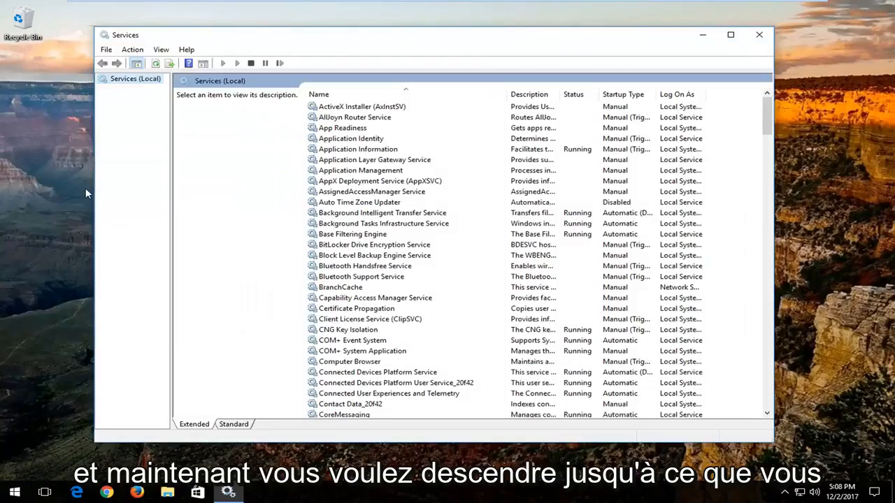
Step: Scroll to the Superfetch service, select it and bring up its context menu
scroll("down", 3)
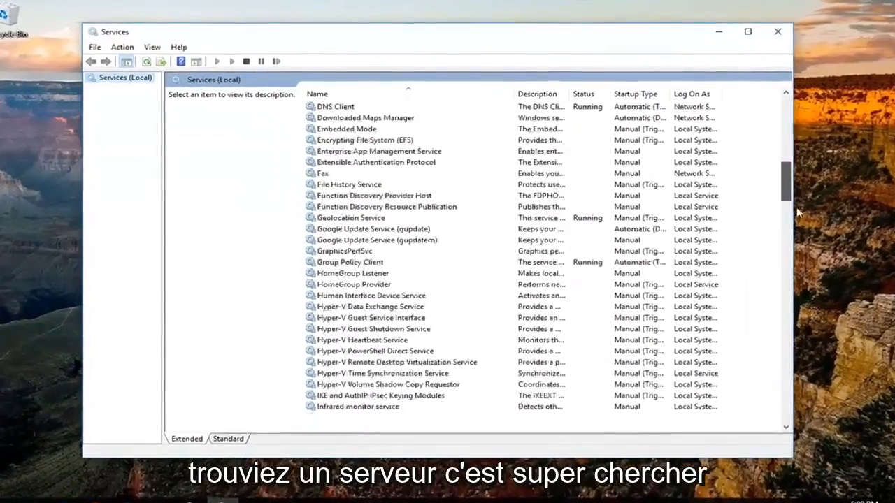
scroll("down", 3)
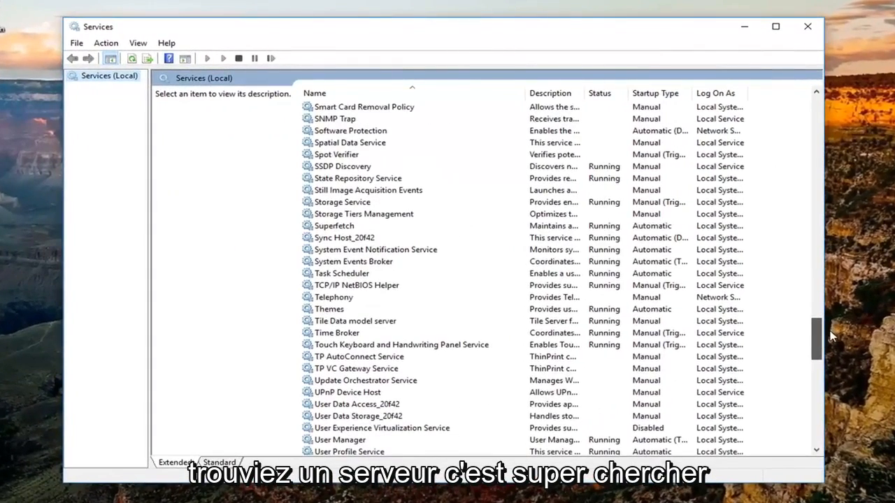
left_click(334, 225)
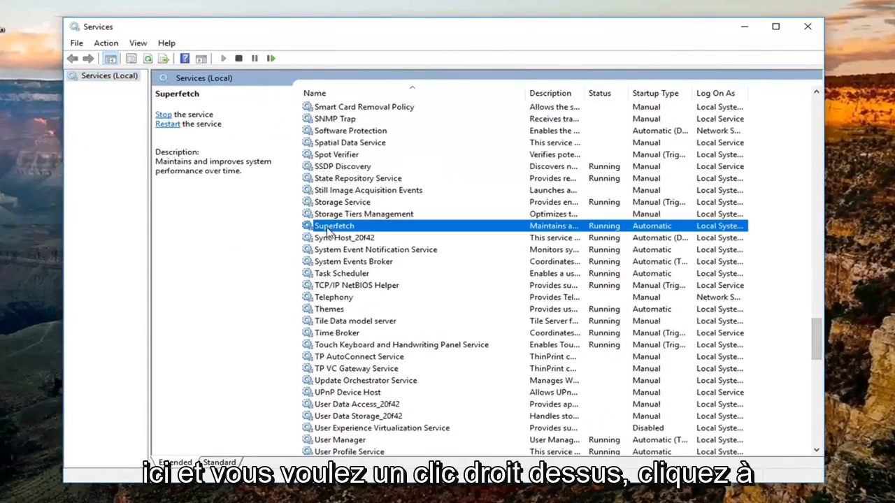
right_click(333, 225)
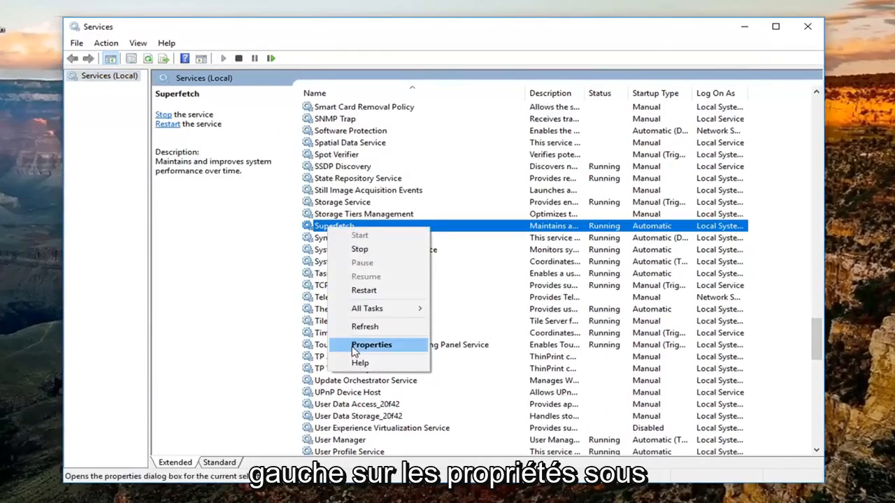
Step: In Superfetch Properties set Startup type to Disabled, then close Services
left_click(371, 344)
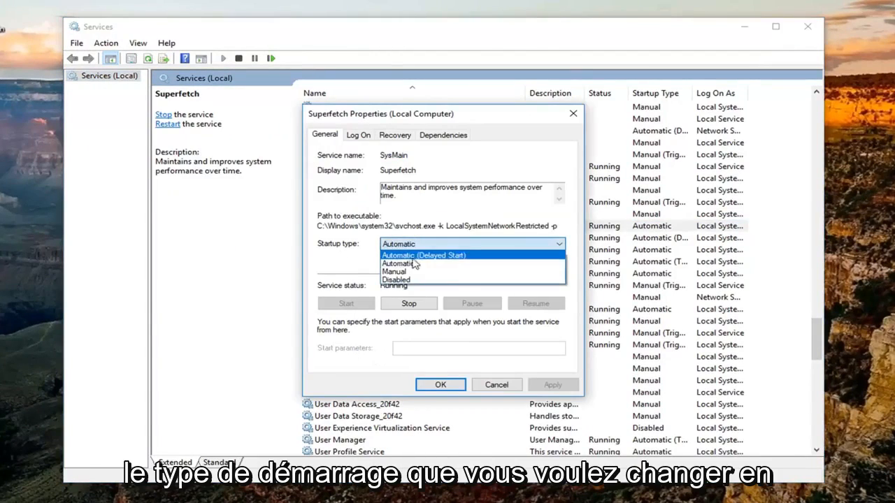
left_click(396, 280)
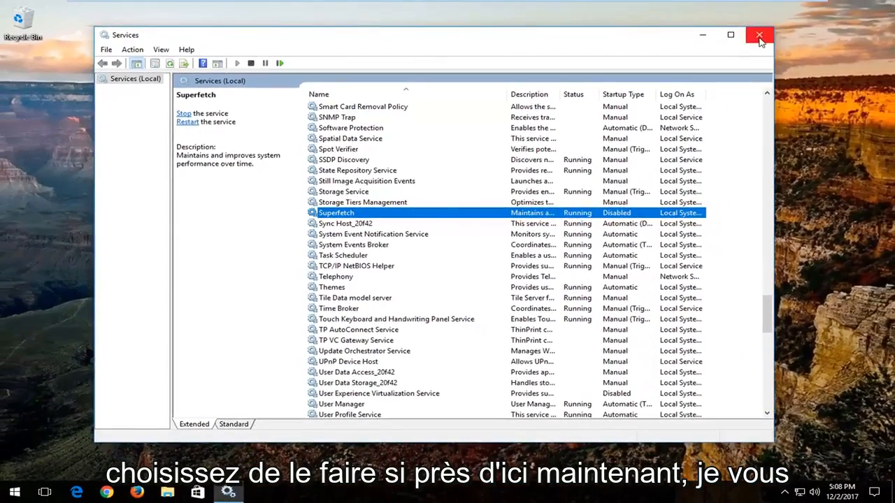
left_click(759, 35)
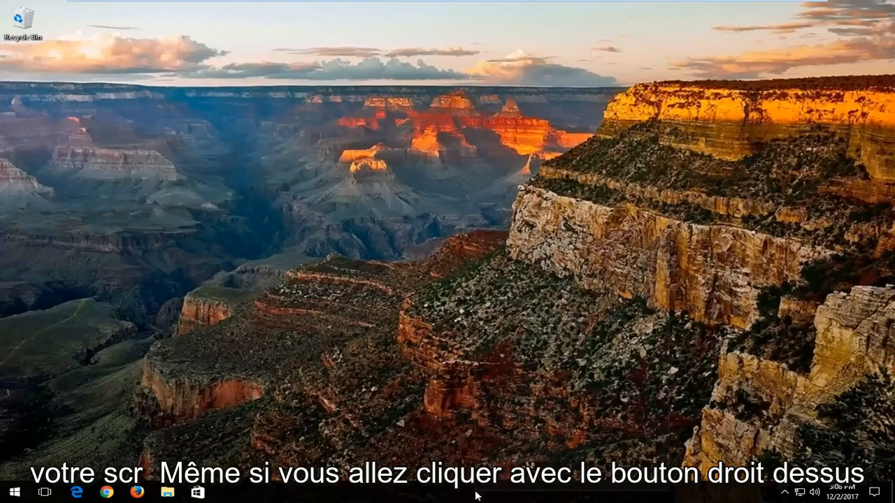
Step: Launch Task Manager from the taskbar menu and expand it to More details
right_click(476, 494)
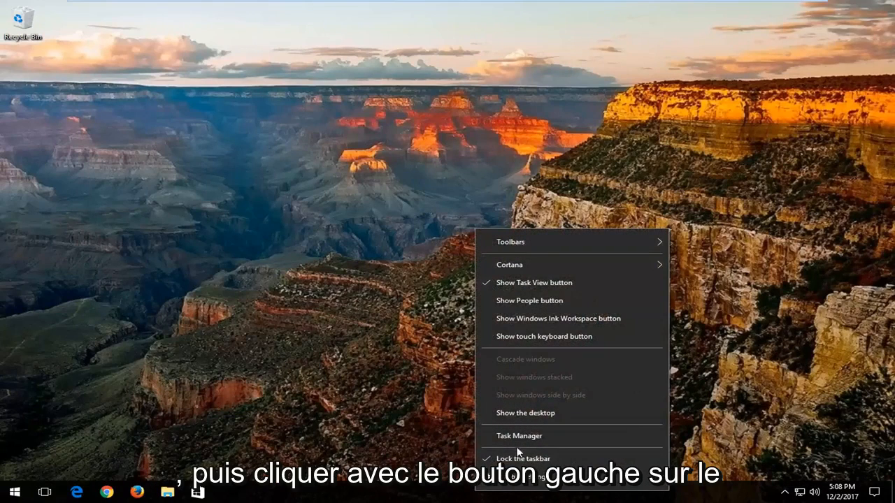
left_click(519, 436)
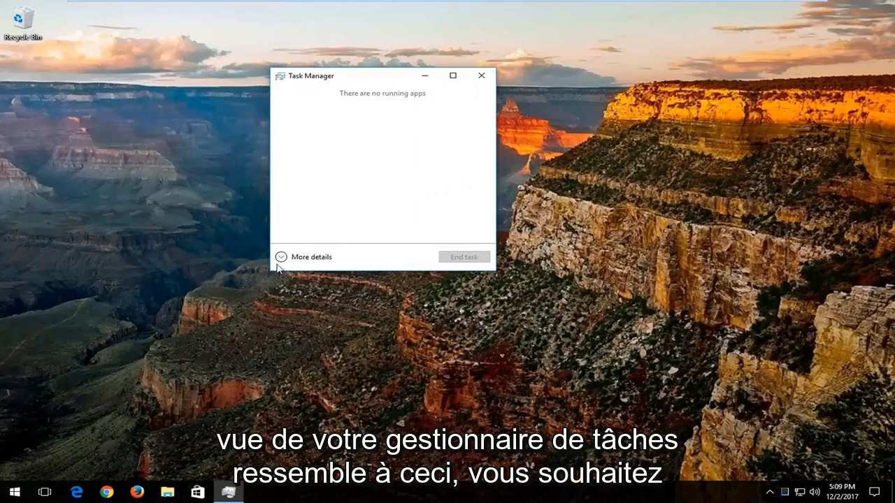
left_click(311, 257)
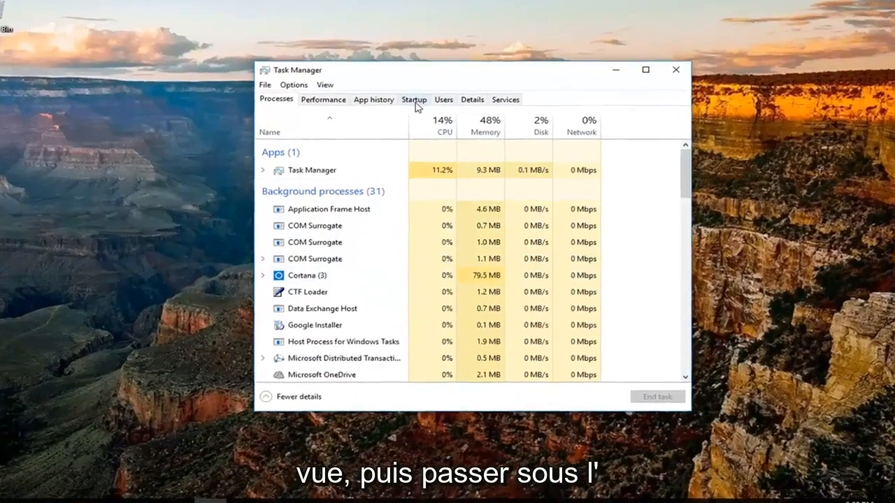
Step: On the Startup tab, look through the VMware Tools and Windows Defender entries
left_click(413, 99)
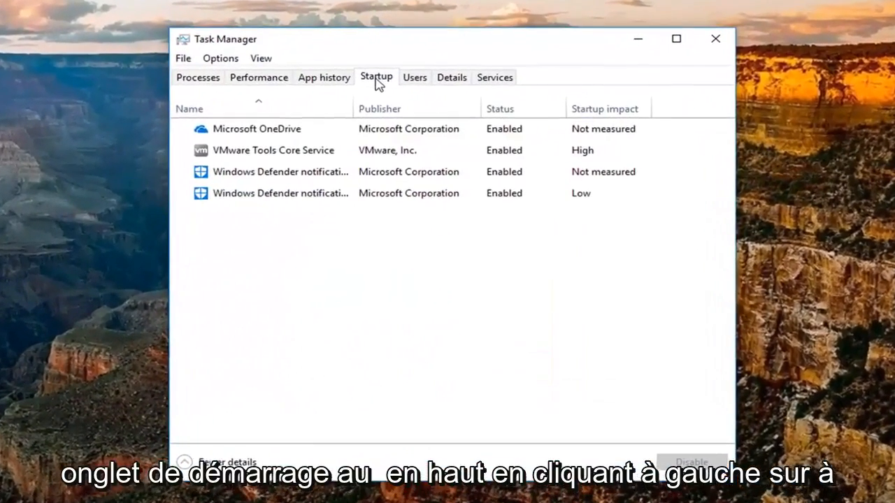
left_click(272, 150)
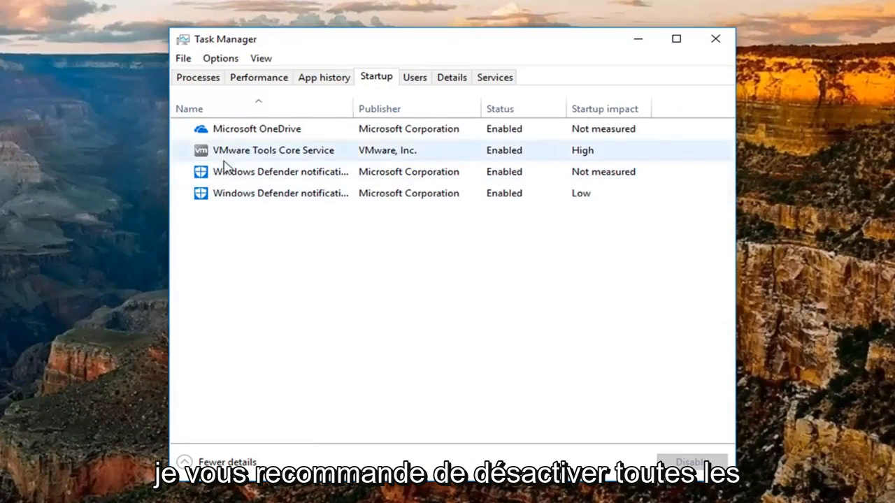
left_click(256, 129)
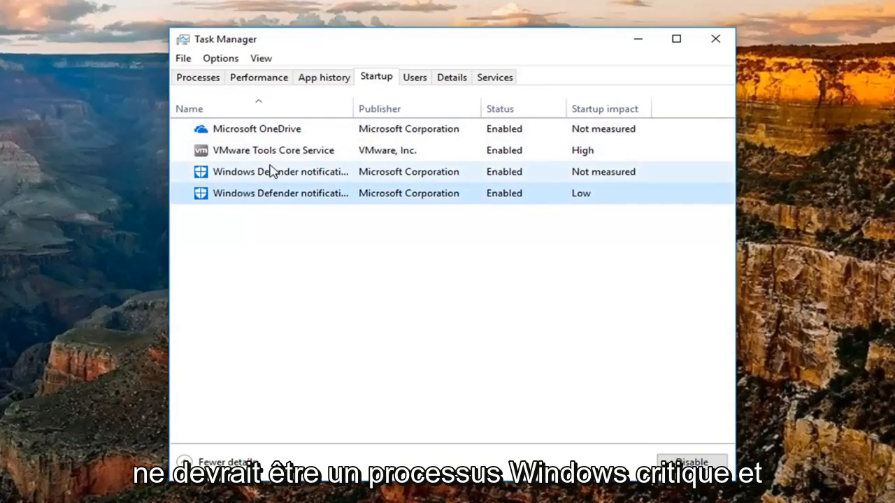
left_click(273, 193)
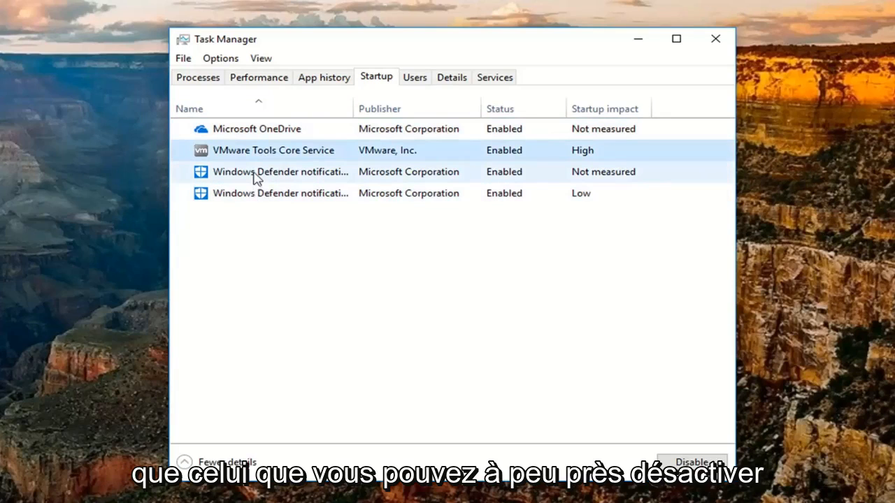
left_click(280, 171)
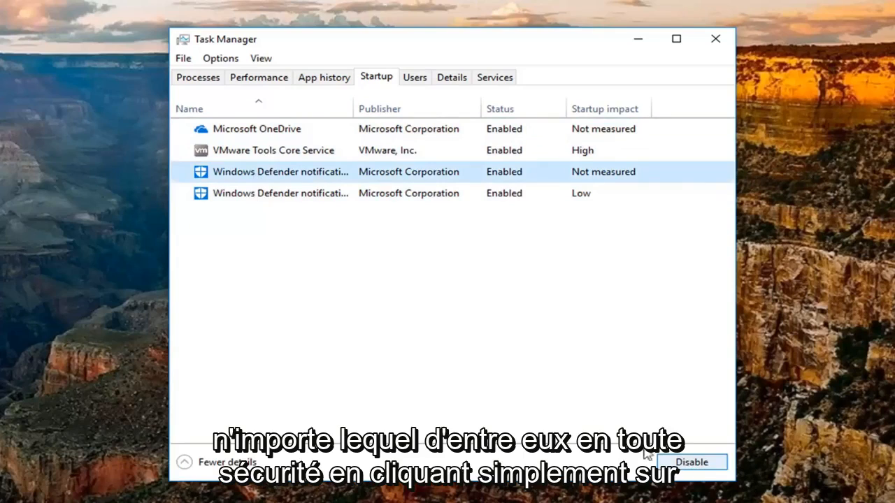
left_click(272, 150)
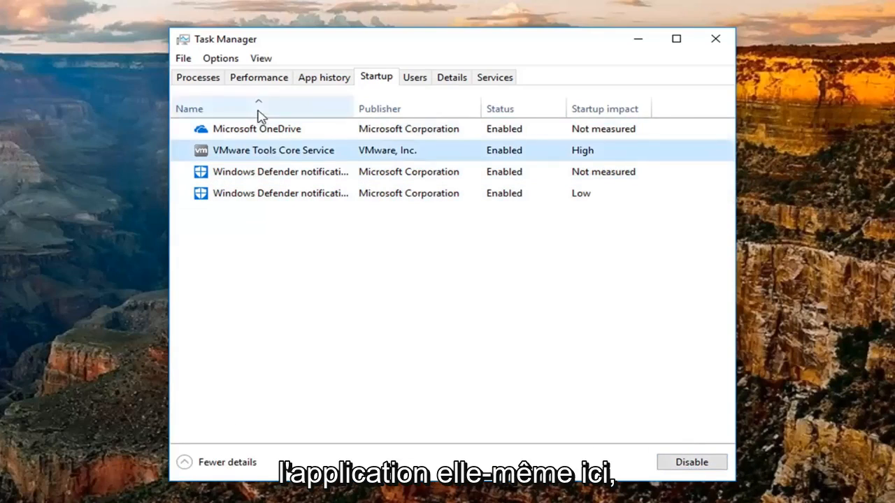
Step: Toggle Microsoft OneDrive's startup entry, ending with it Disabled
left_click(257, 129)
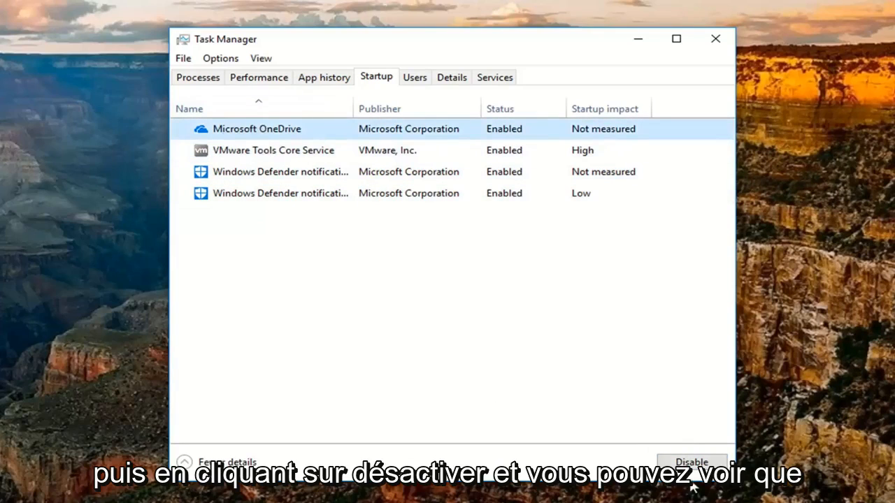
left_click(691, 462)
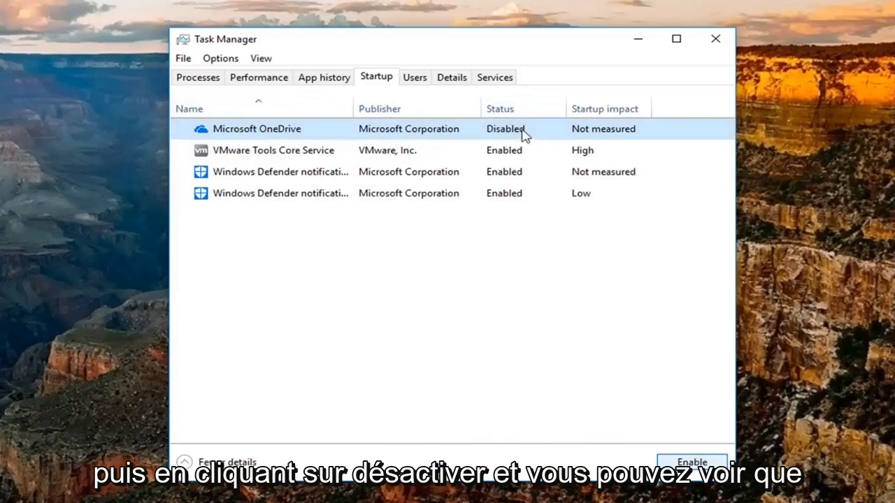
mouse_move(462, 129)
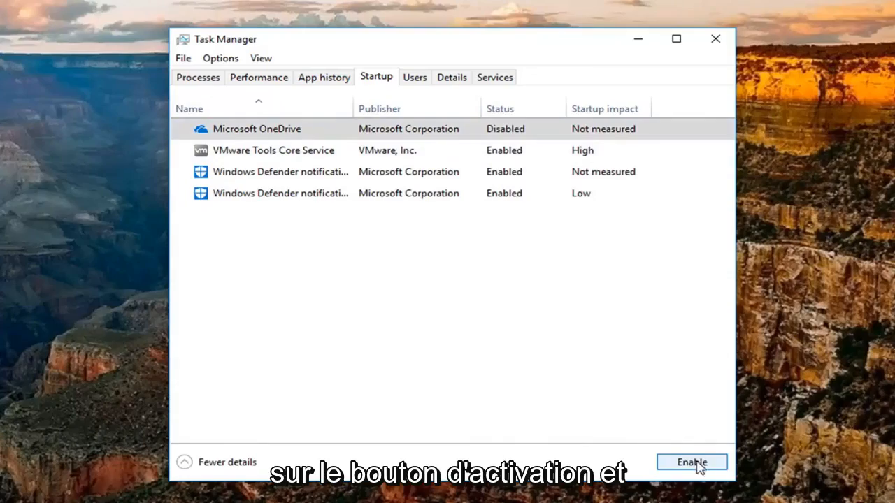
left_click(691, 462)
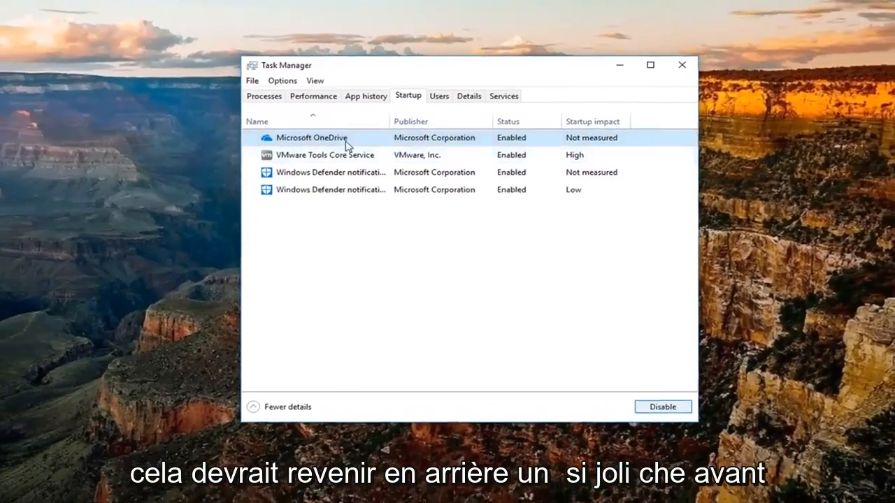
left_click(662, 406)
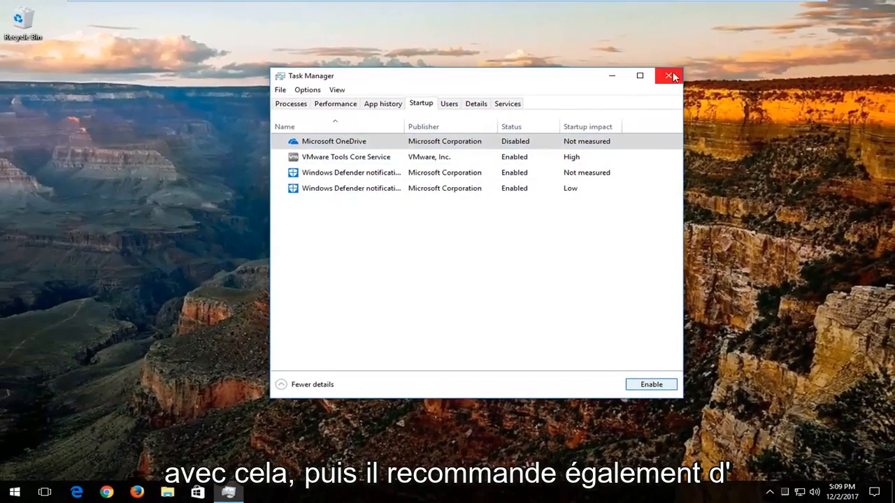
Step: Close Task Manager and search 'programs' to open Add or remove programs
left_click(669, 75)
type("uni")
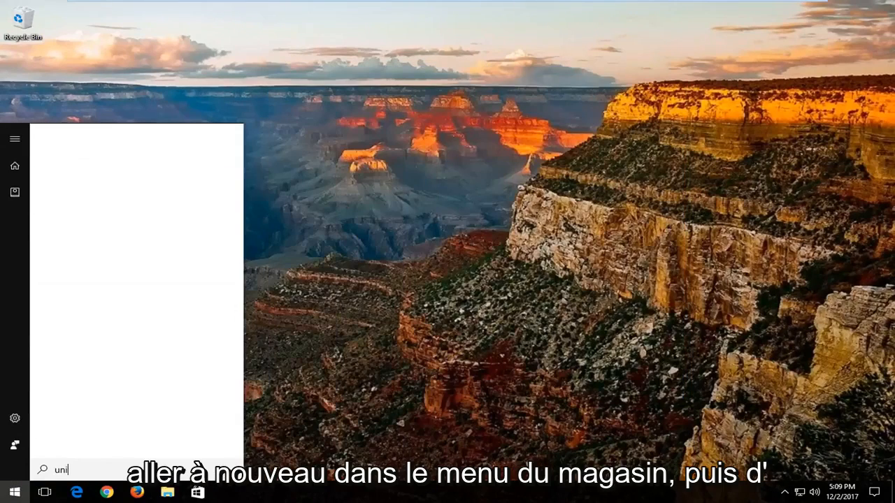
type("programs")
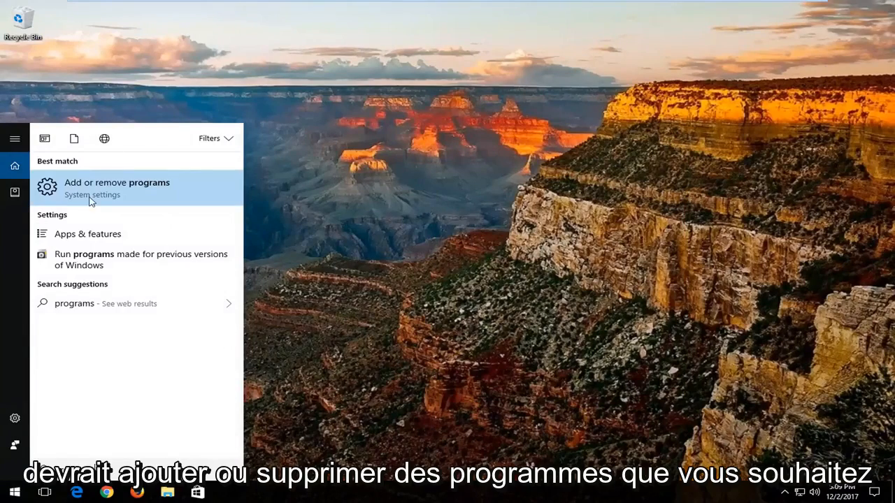
left_click(117, 187)
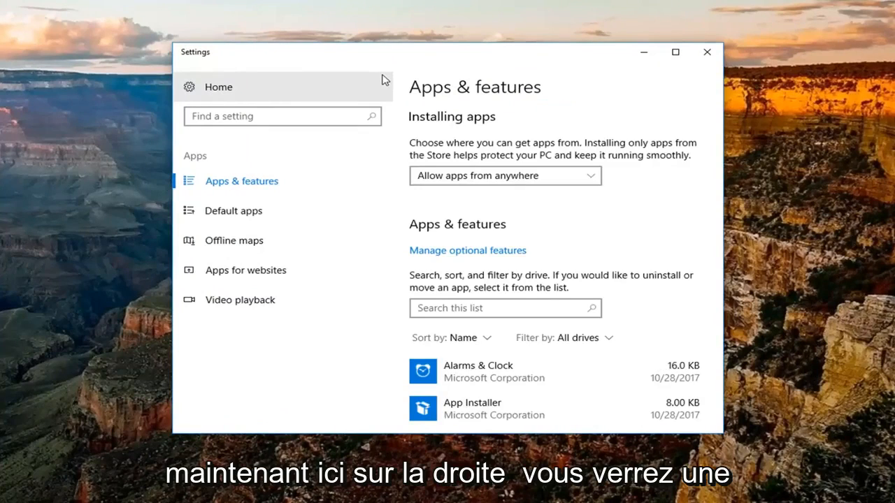
scroll("down", 3)
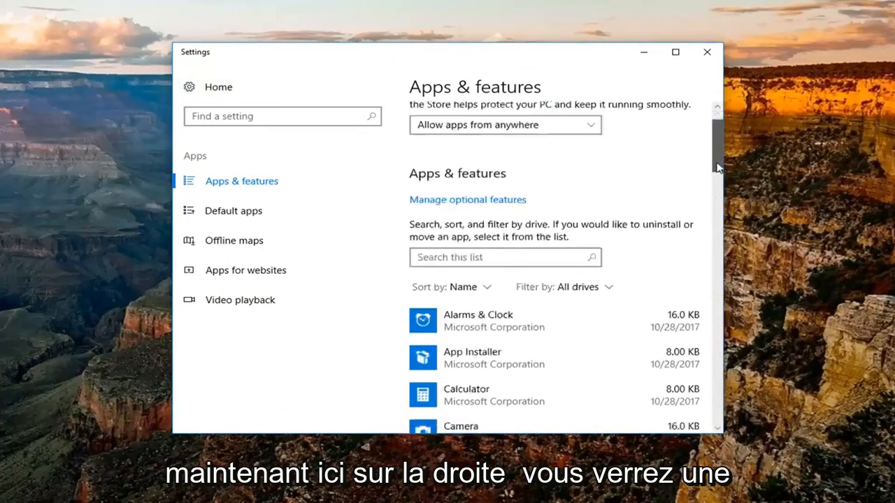
scroll("down", 3)
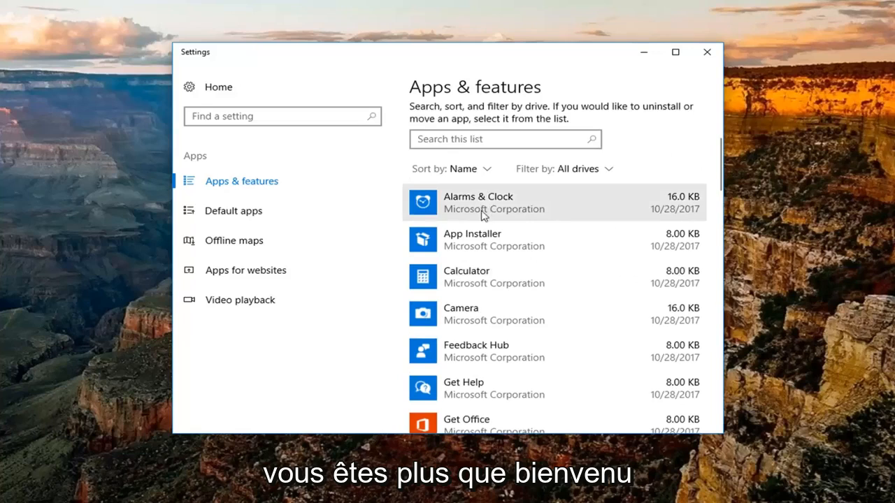
left_click(490, 203)
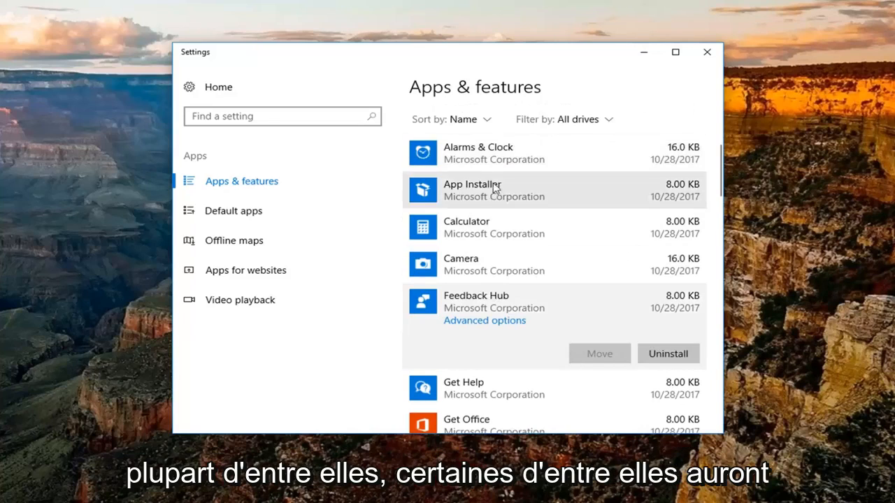
left_click(489, 152)
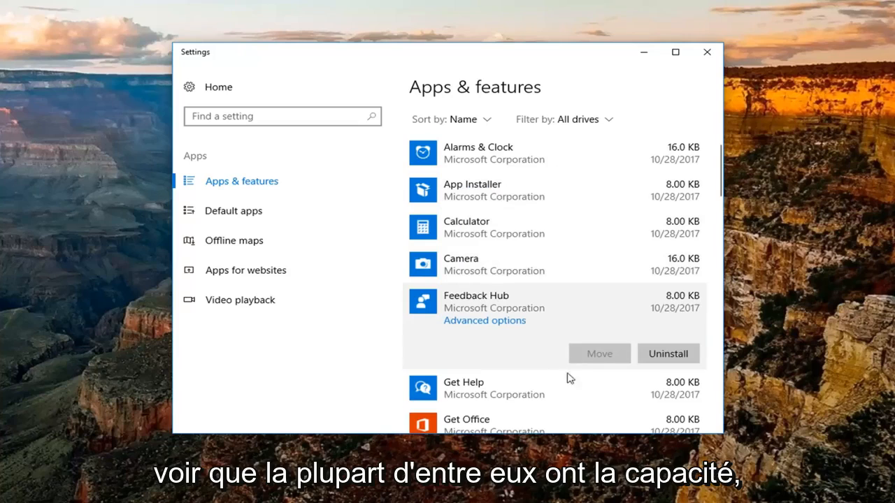
scroll("down", 3)
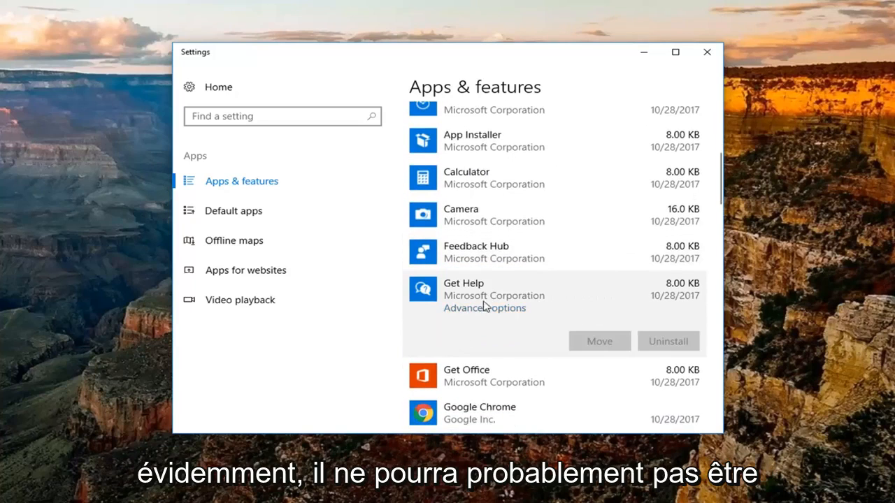
scroll("down", 3)
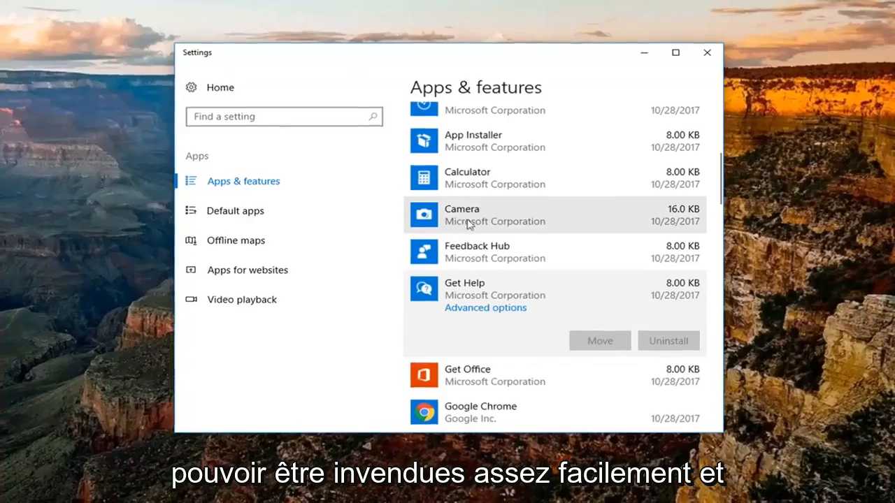
scroll("up", 3)
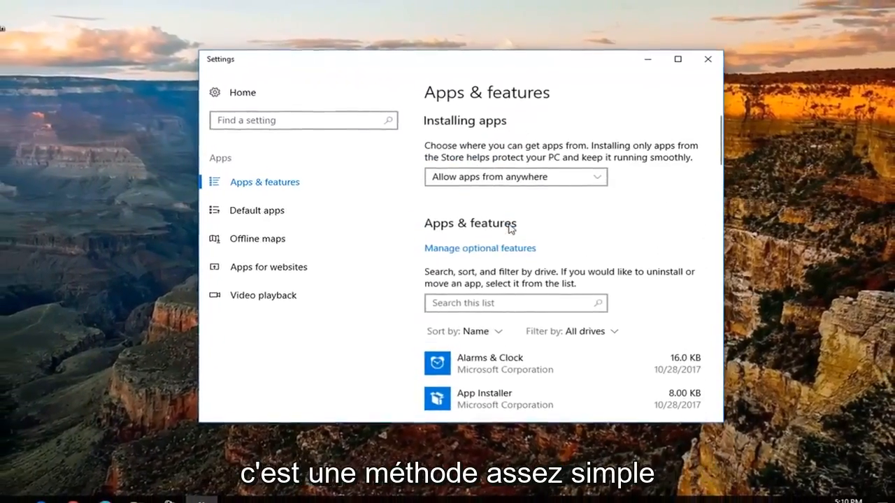